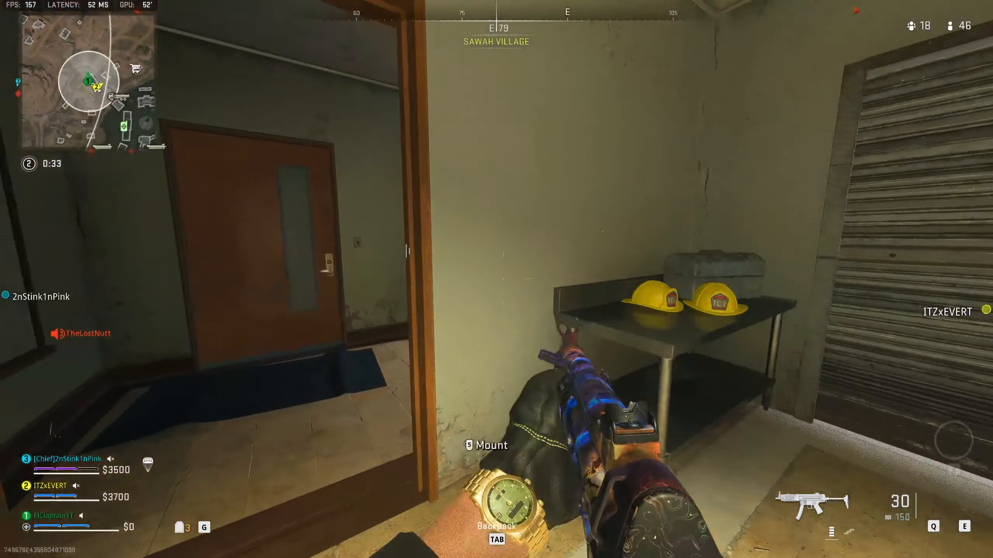
pyautogui.moveTo(496, 253)
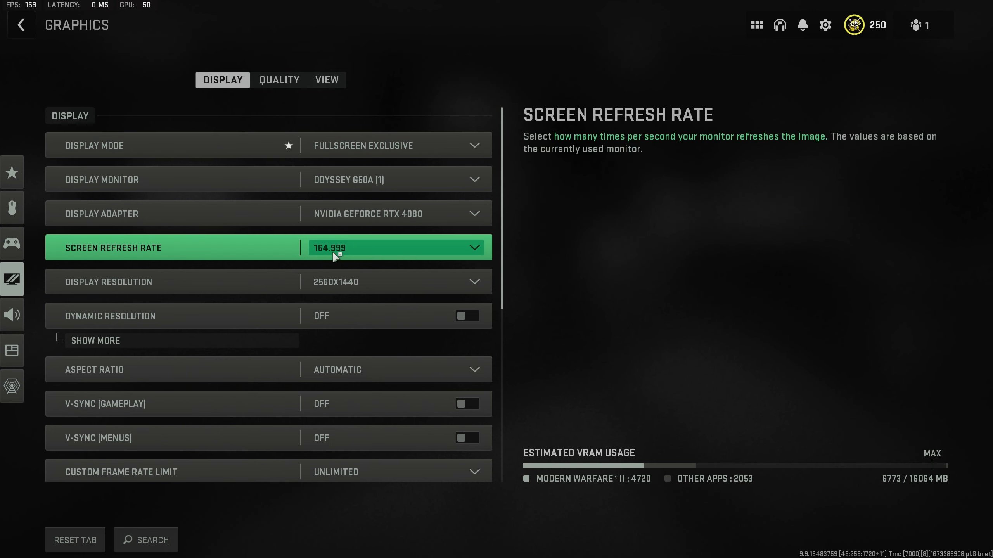
pyautogui.moveTo(360, 315)
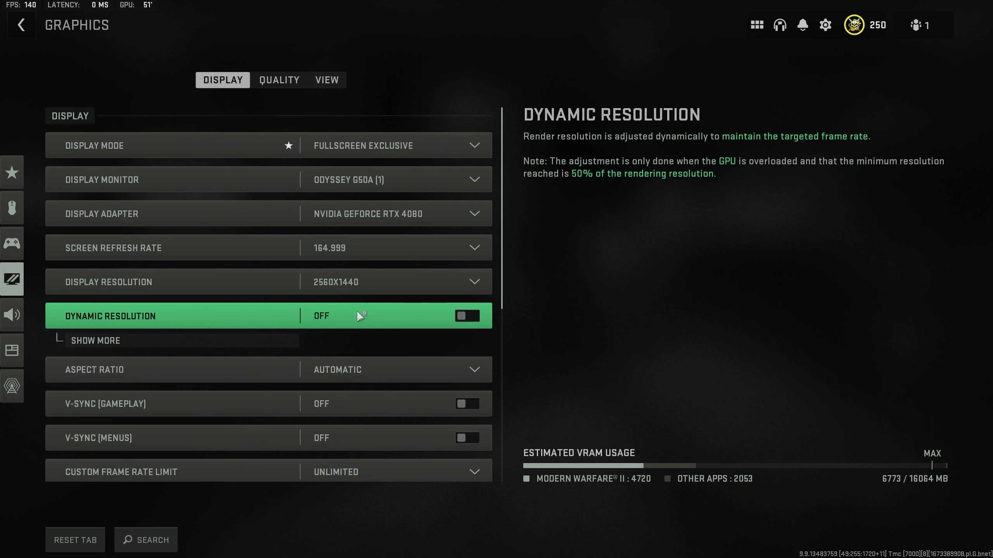
# - Check the FidelityFX CAS sharpening strength of 90 under Upscaling/Sharpening, then collapse it again
pyautogui.scroll(-3)
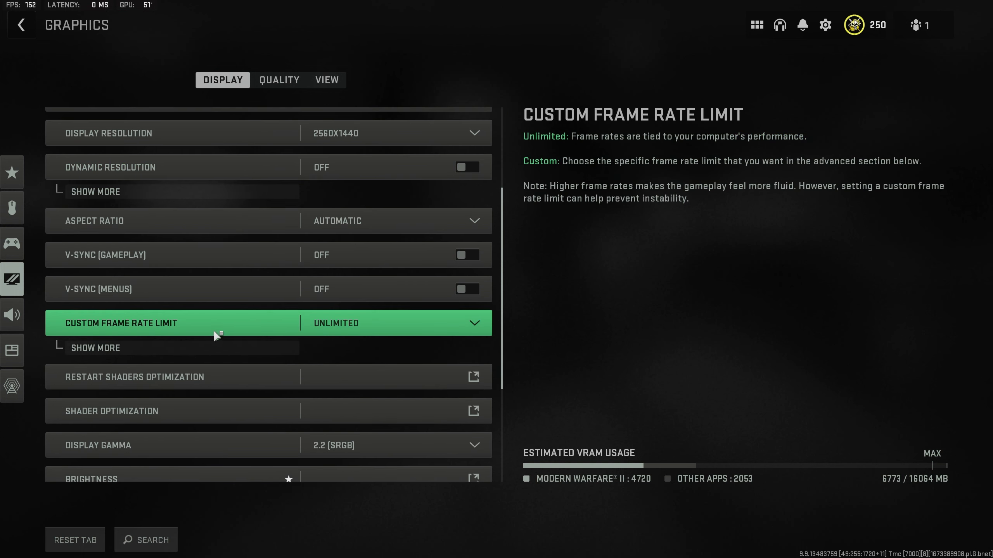
pyautogui.moveTo(233, 330)
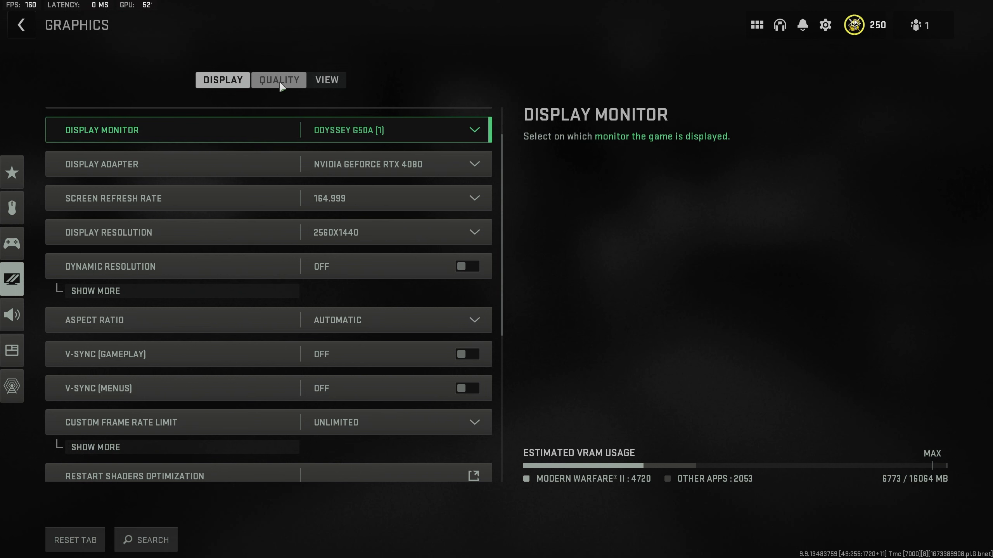
pyautogui.click(278, 80)
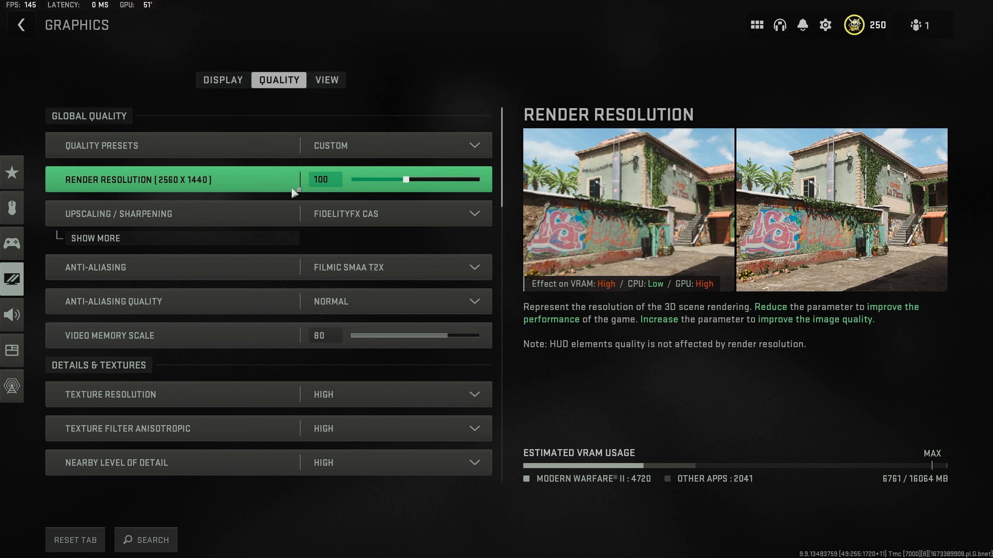
pyautogui.click(95, 238)
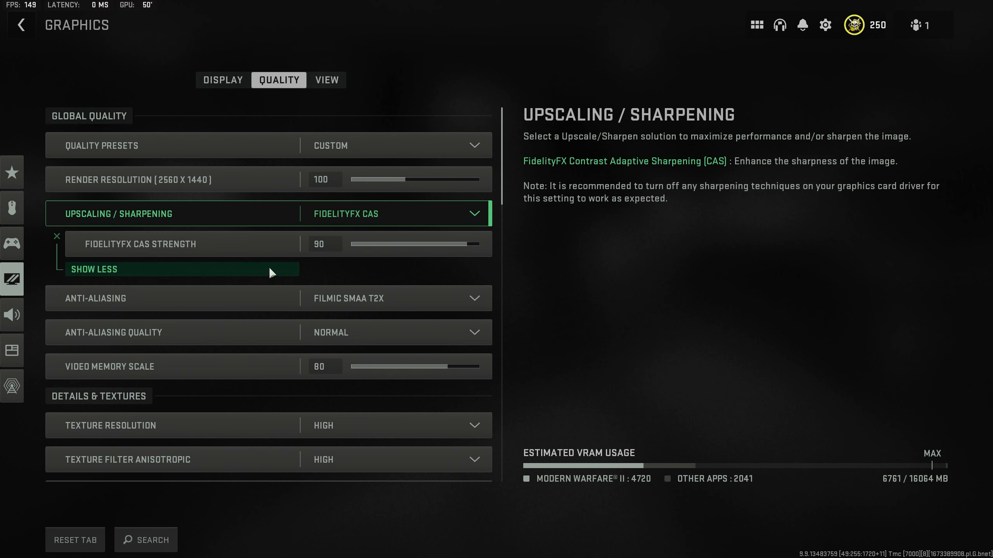
pyautogui.click(181, 269)
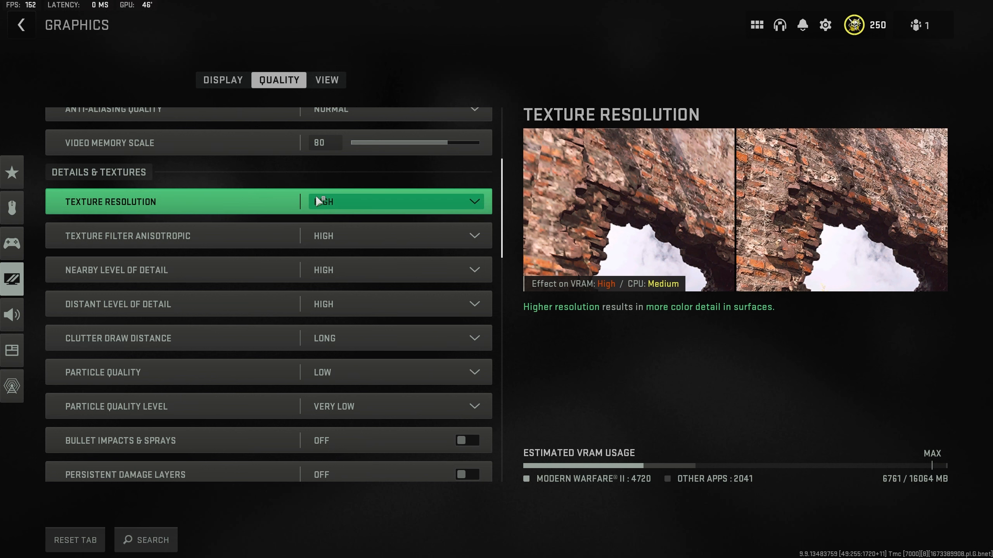
pyautogui.moveTo(318, 204)
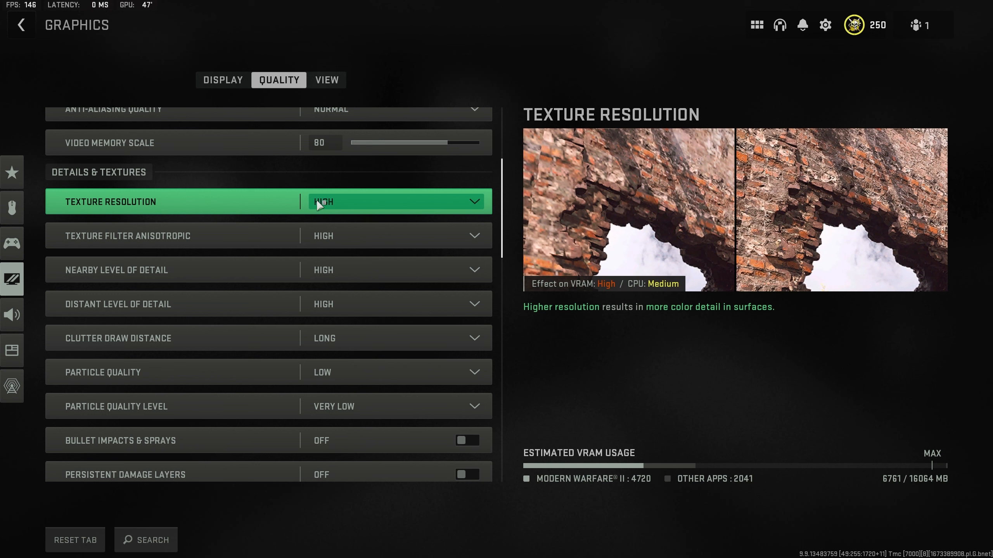
pyautogui.moveTo(311, 178)
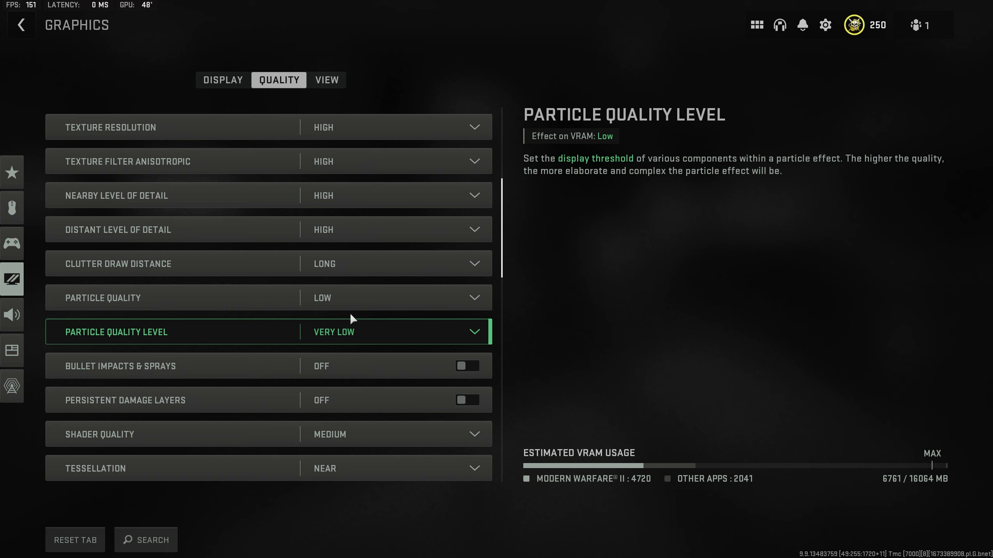
pyautogui.scroll(-3)
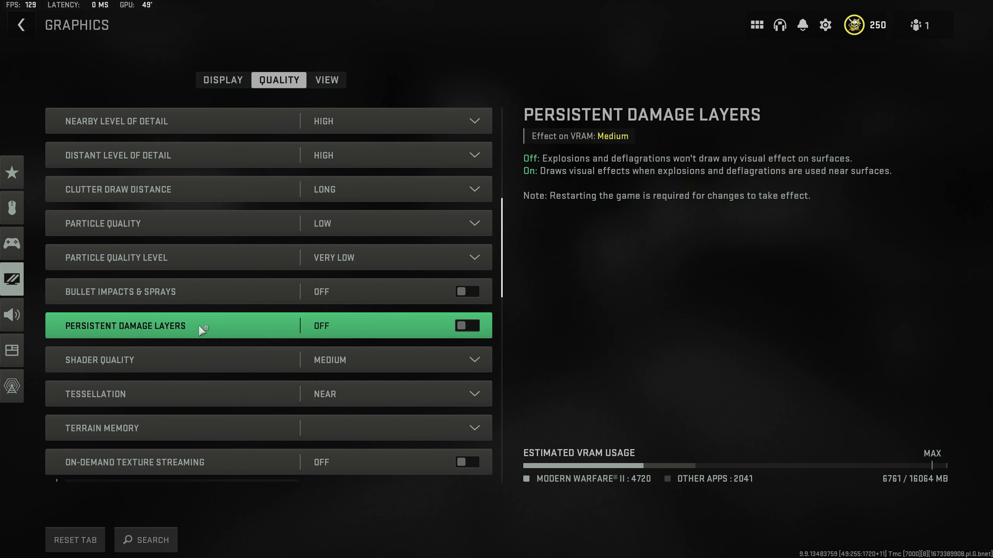
pyautogui.moveTo(348, 333)
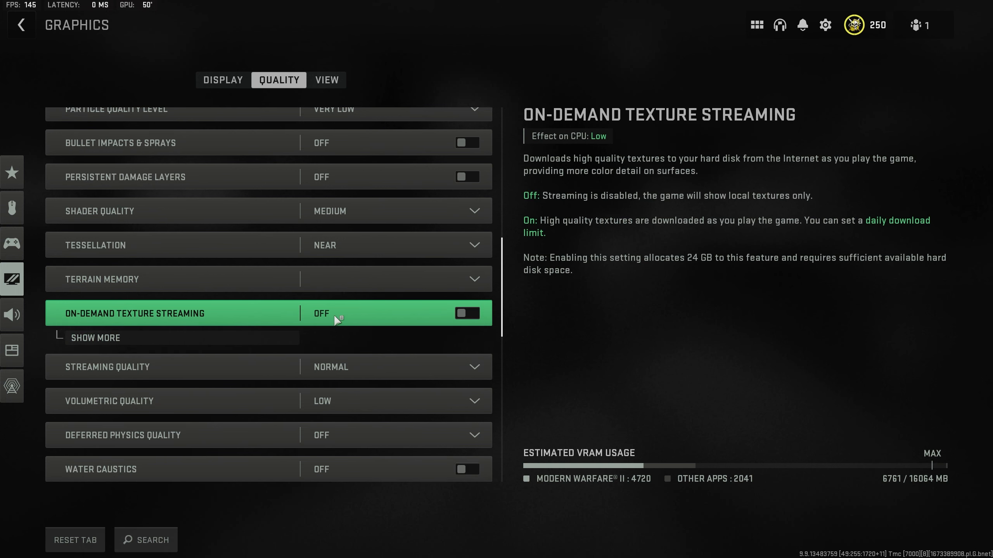
pyautogui.moveTo(342, 318)
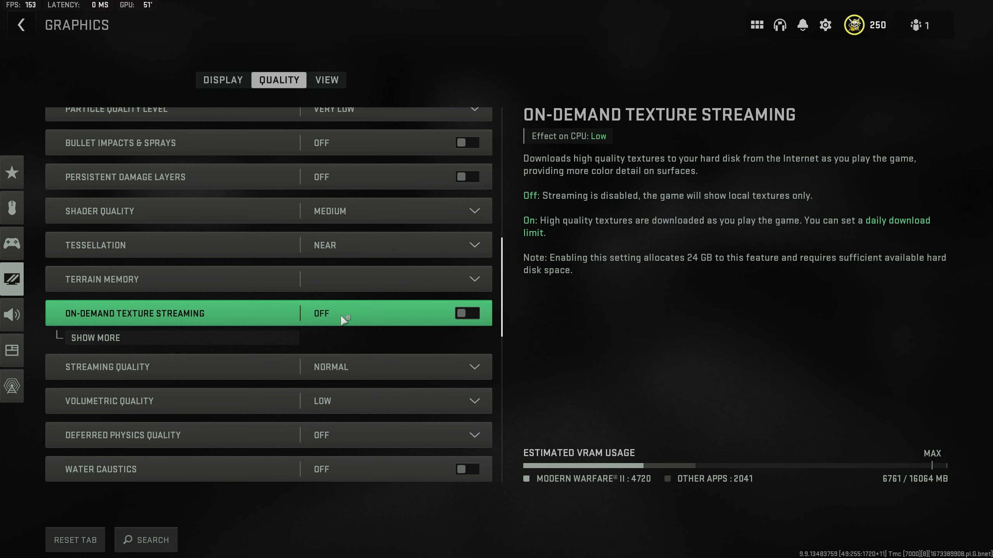
pyautogui.scroll(-3)
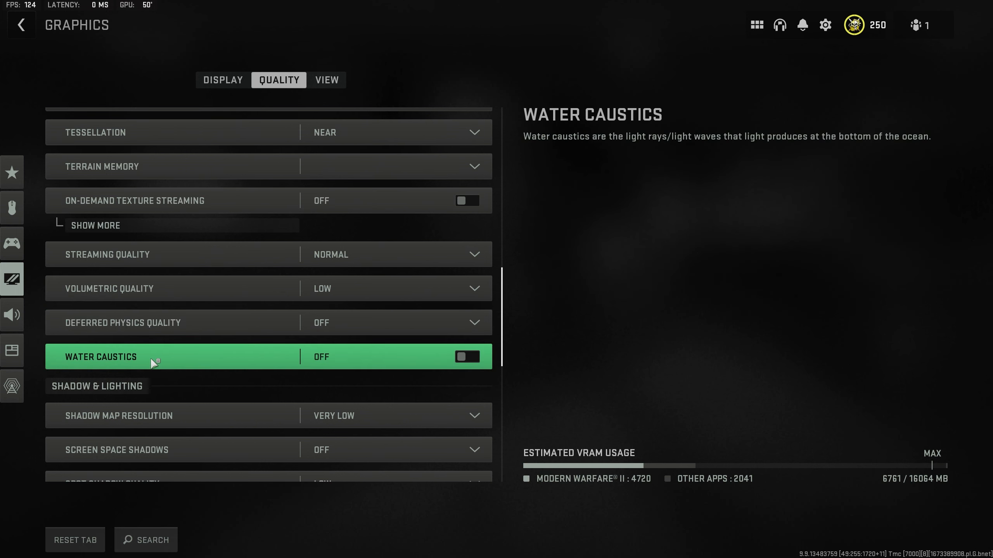
pyautogui.scroll(-3)
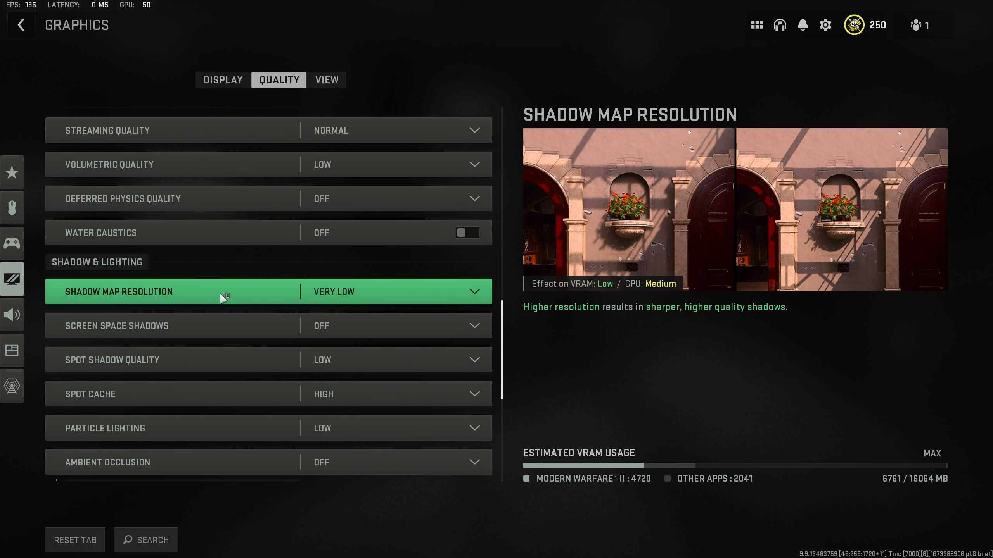
pyautogui.moveTo(187, 364)
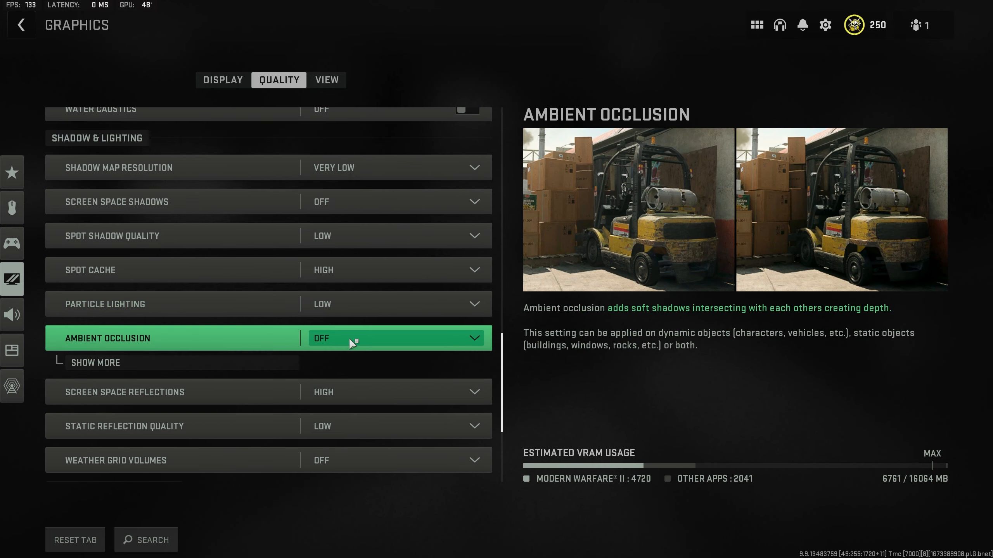
pyautogui.moveTo(329, 339)
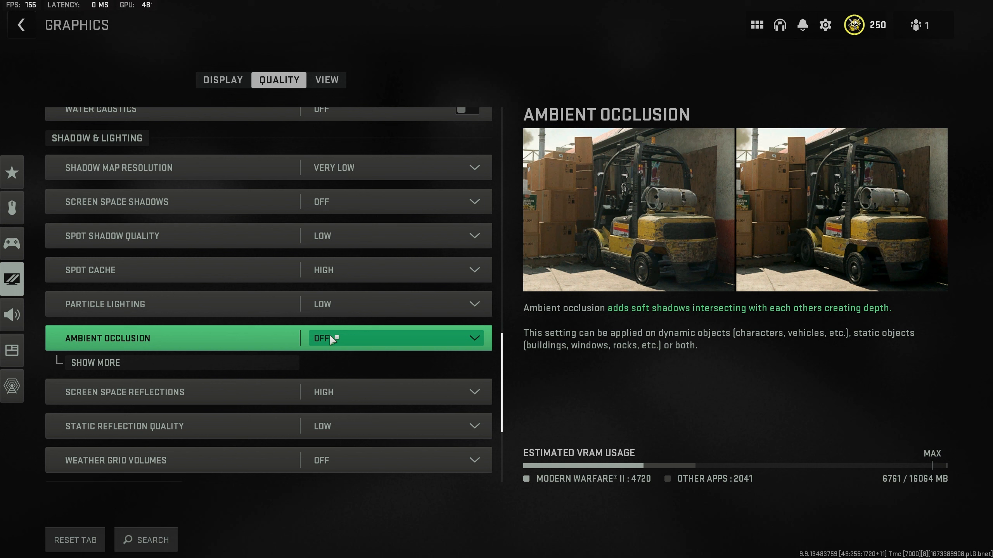
pyautogui.scroll(-3)
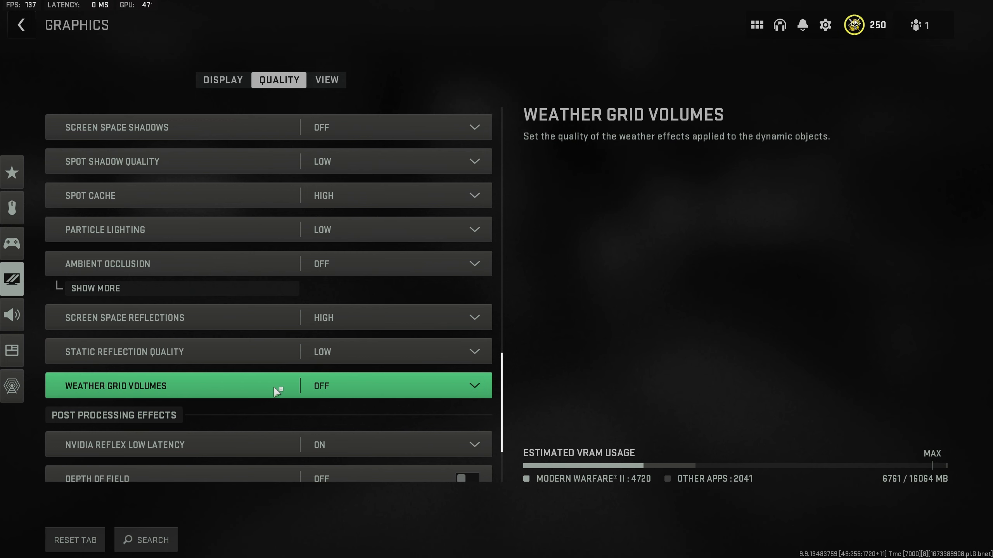
pyautogui.scroll(-3)
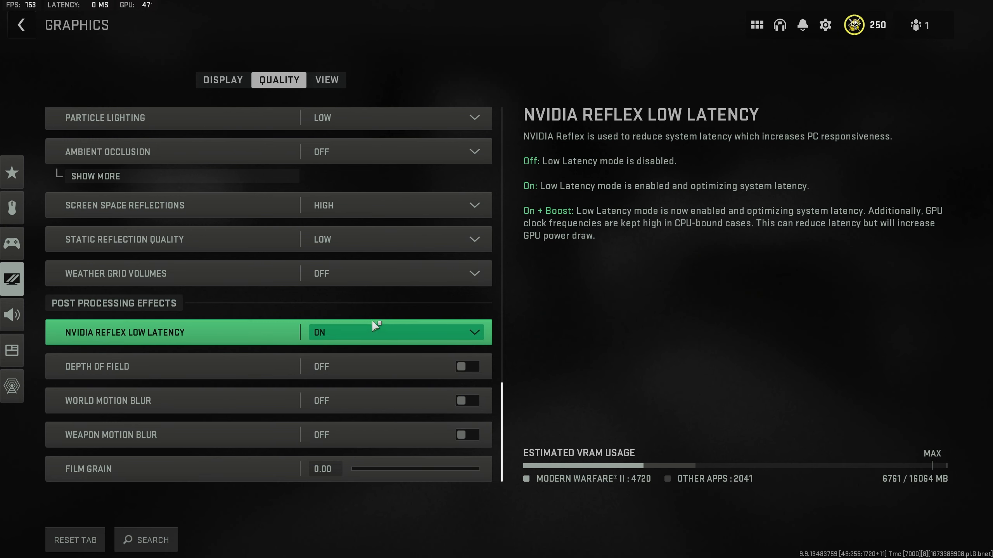
pyautogui.moveTo(390, 312)
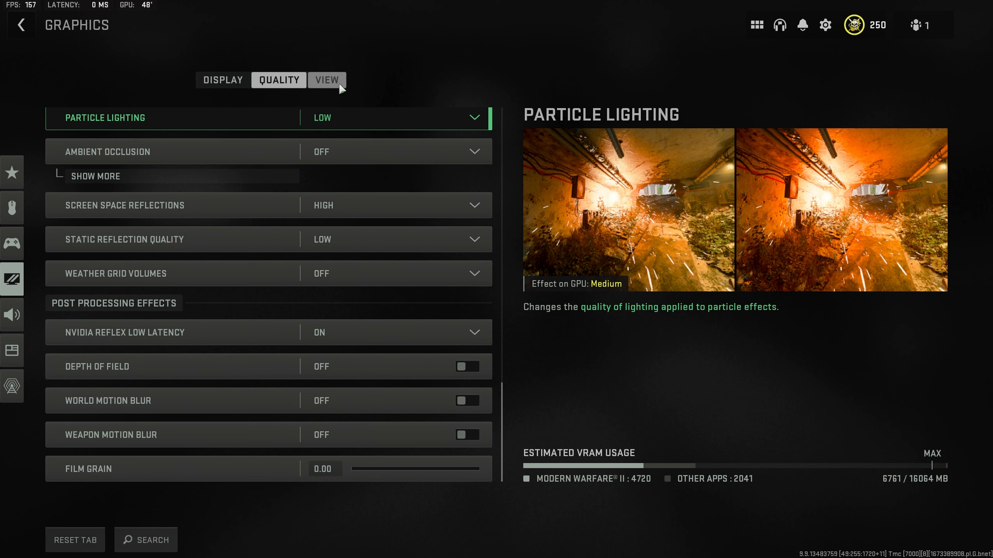
# - Confirm the 115 field of view under View, then go back through Quality to Display
pyautogui.click(327, 80)
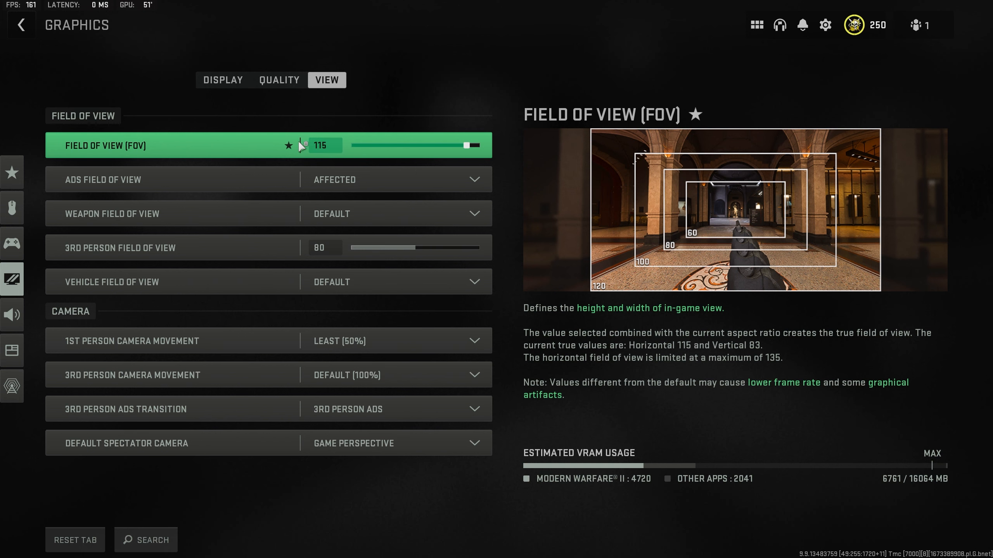
pyautogui.click(278, 80)
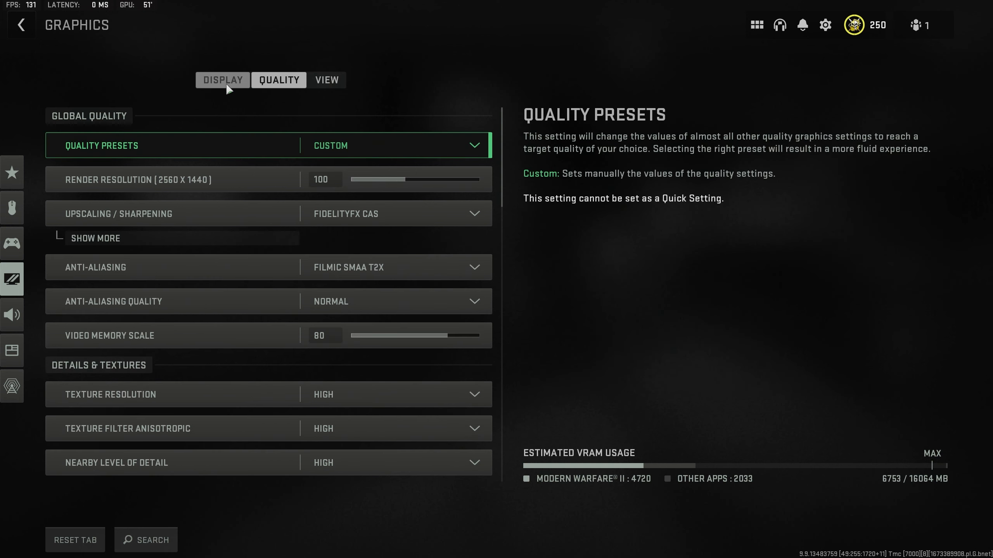
pyautogui.click(223, 80)
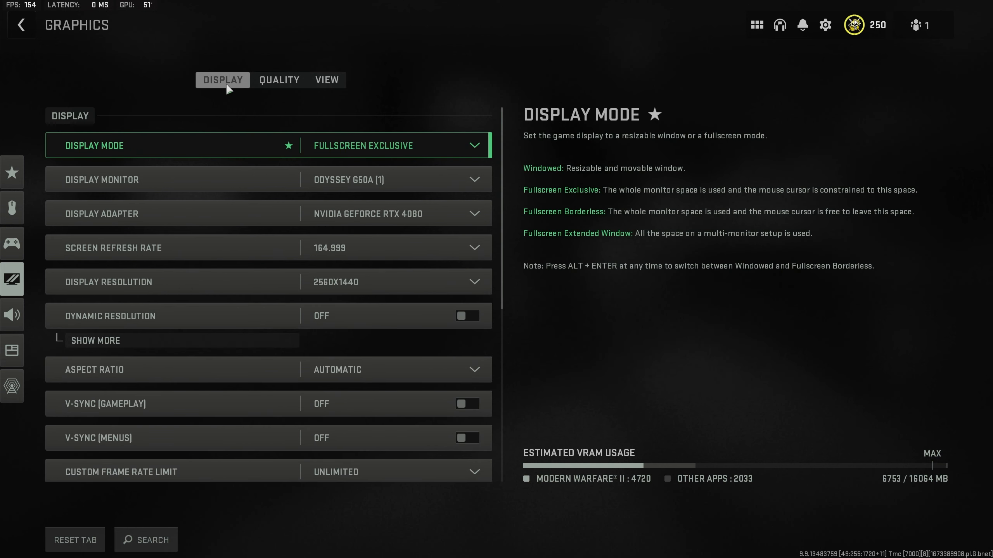